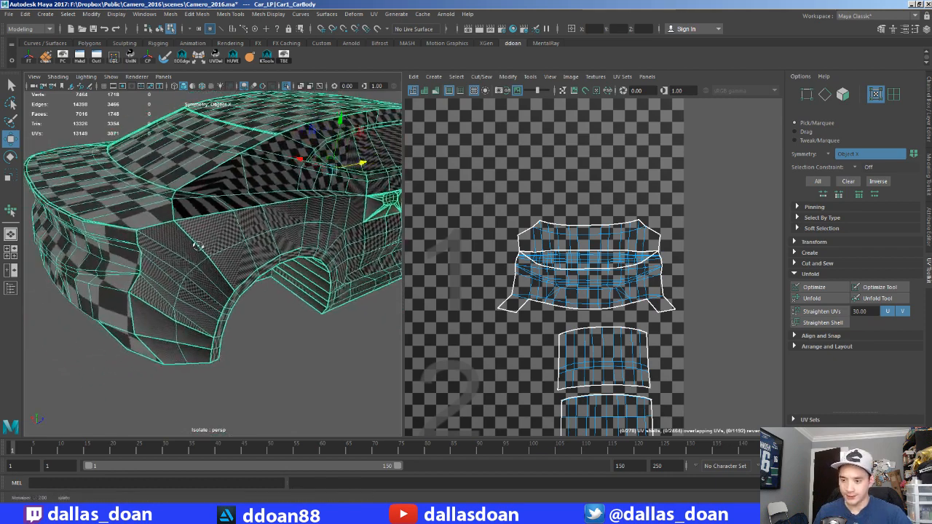
Step: Switch to Face mode to pick side panel faces at the front wheel arch
left_click(160, 237)
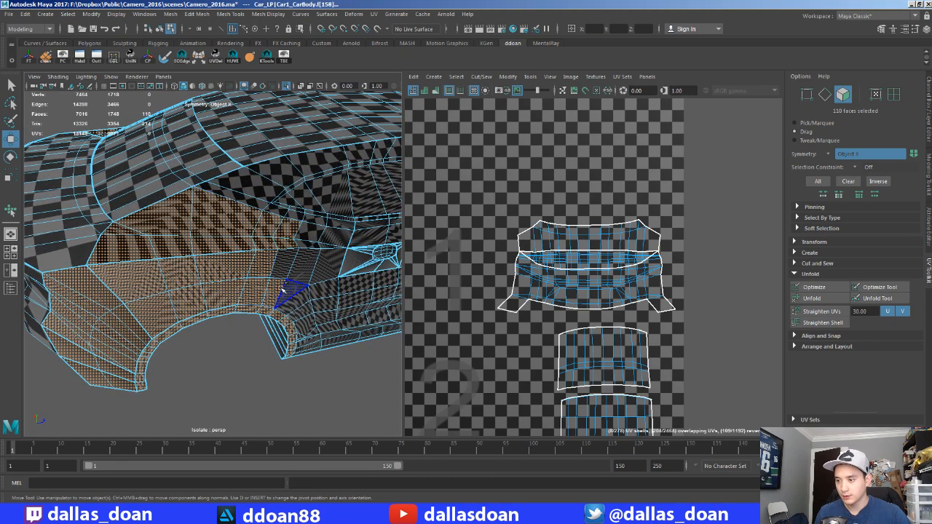
Step: Shift-drag over more side panel faces to grow the selection
left_click_drag(218, 255, 226, 182)
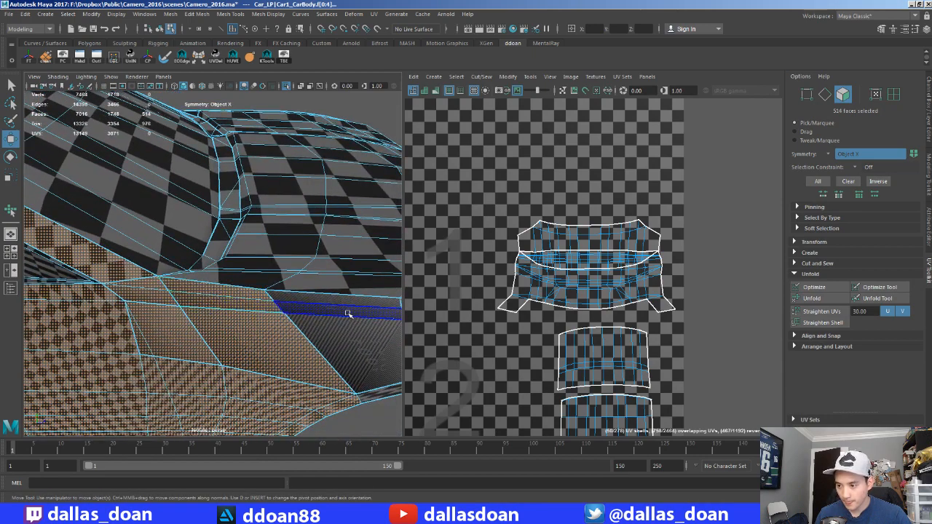
Step: Add the faces above the wheel arch, along its edge, and the arch lip strip
left_click_drag(291, 291, 211, 327)
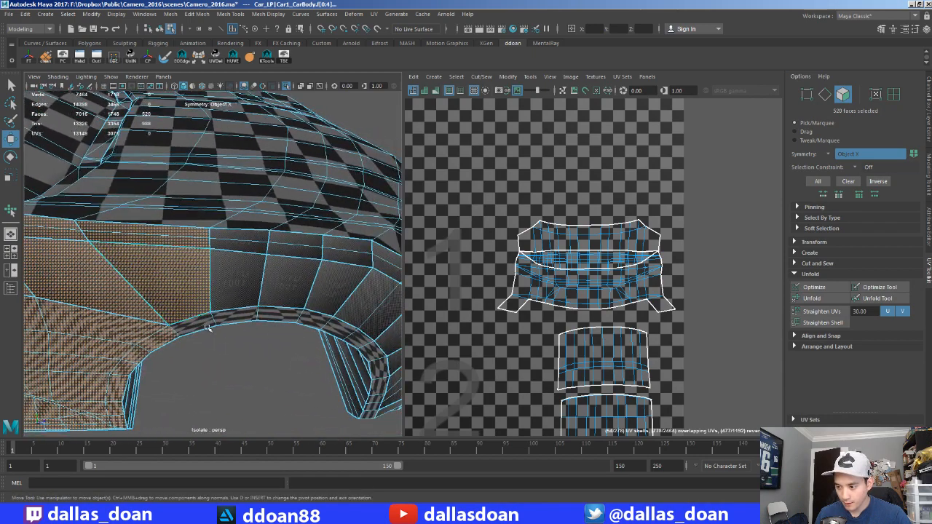
left_click(295, 244)
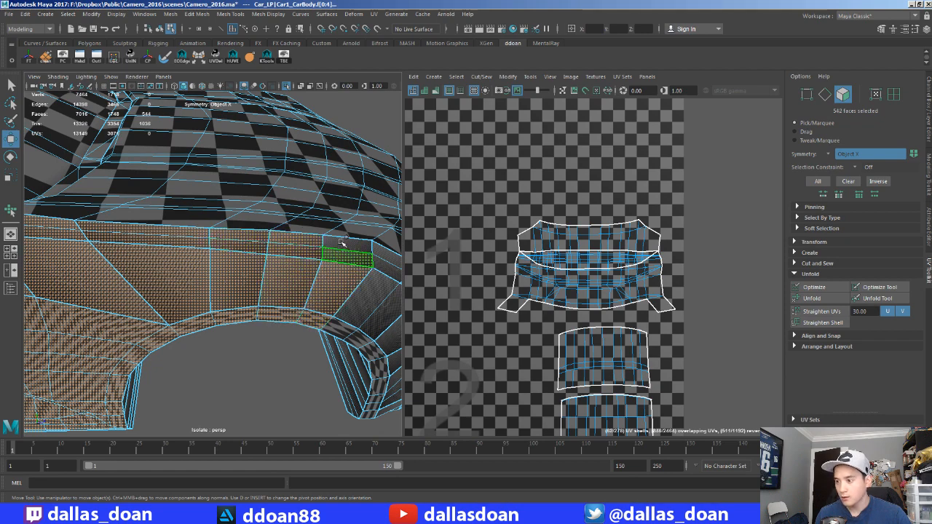
left_click_drag(291, 255, 222, 306)
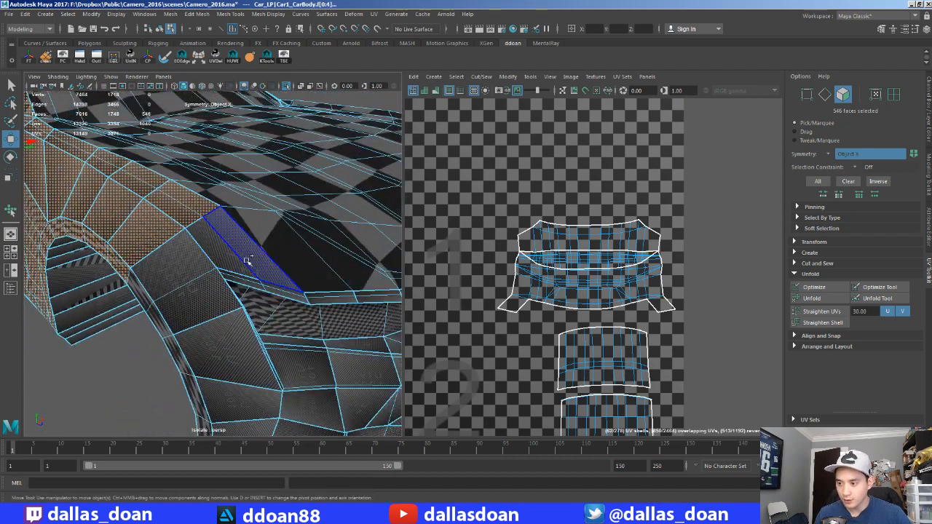
left_click_drag(247, 262, 273, 182)
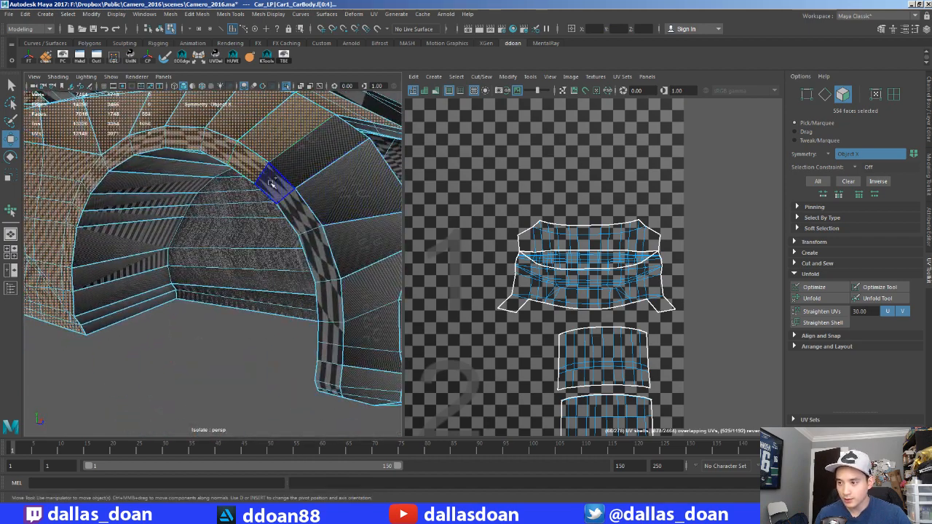
left_click_drag(273, 182, 291, 281)
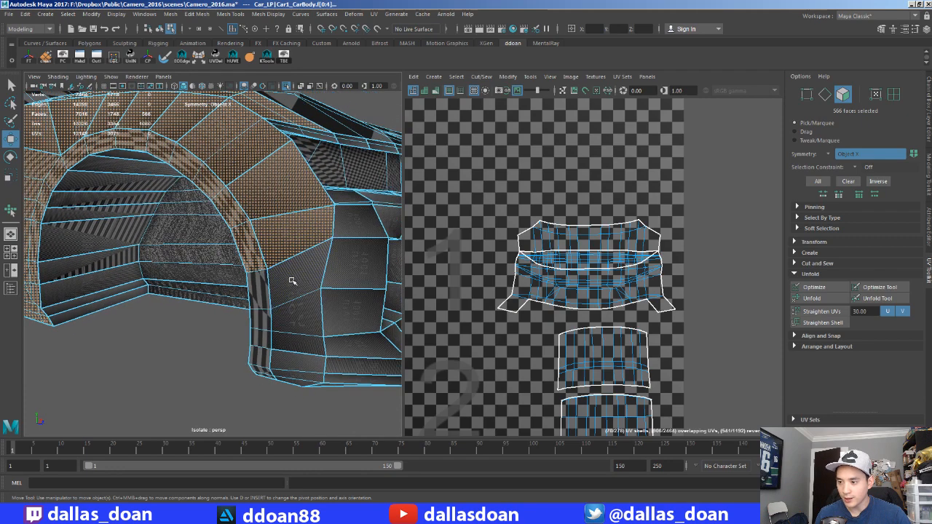
left_click(258, 338)
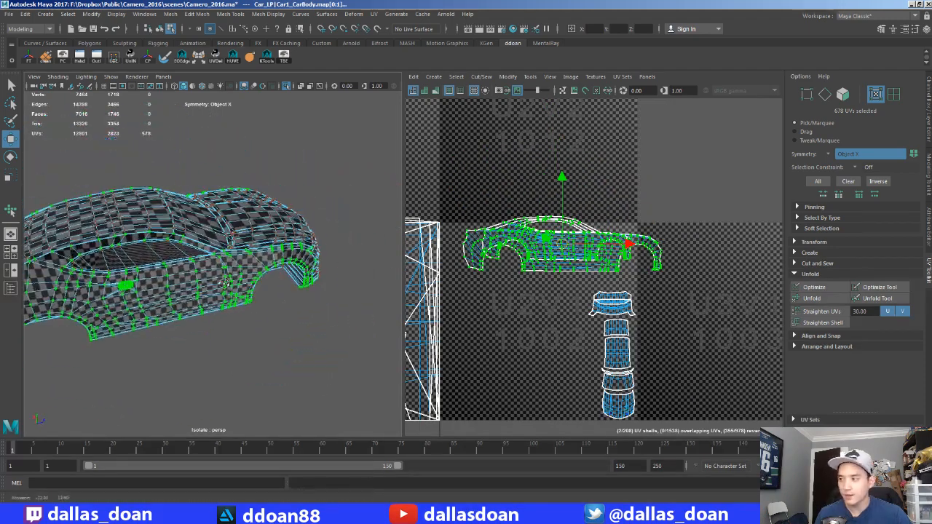
Step: Select one of the flattened car-profile side shells in the UV Editor
left_click(870, 154)
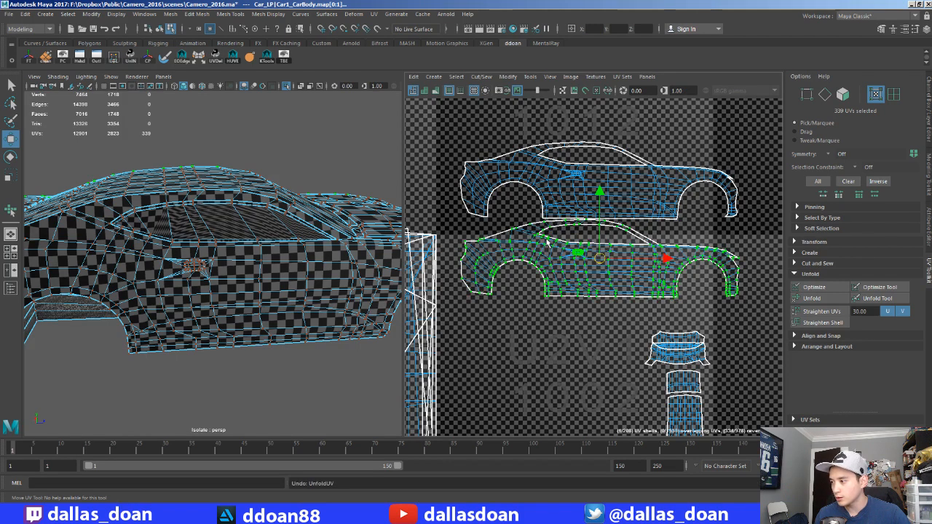
mouse_move(544, 244)
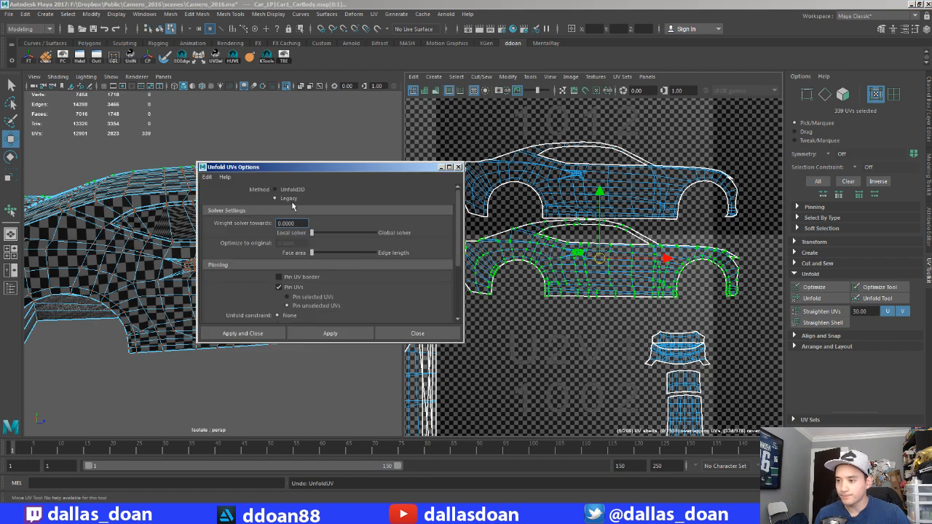
Step: Re-unfold the side shell with the Legacy unfold method and close the options
left_click(243, 332)
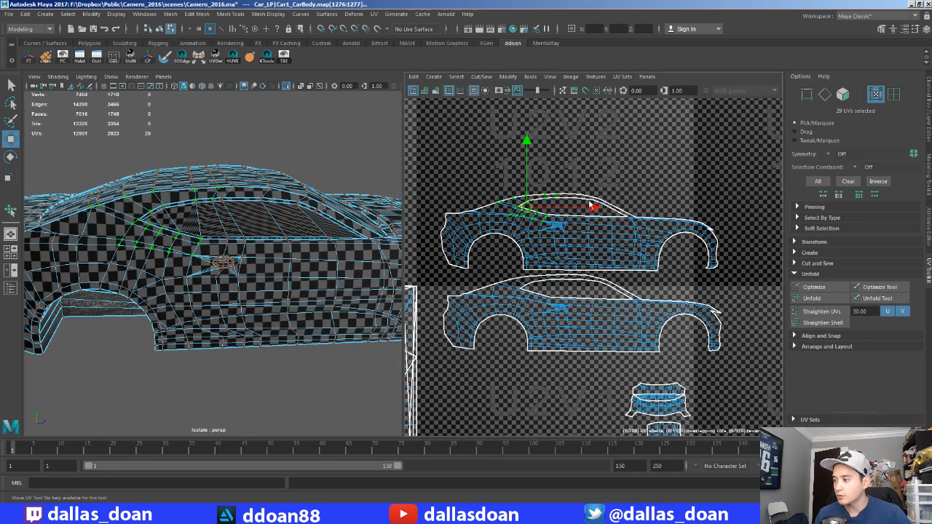
Step: Relax the lower side shell flat with the Smooth UV tool's Unfold brush
left_click(508, 76)
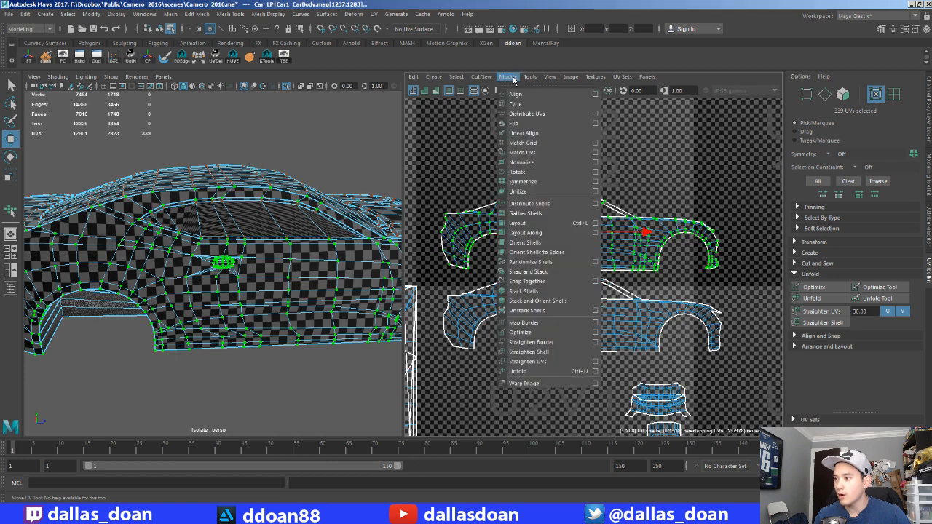
left_click(517, 372)
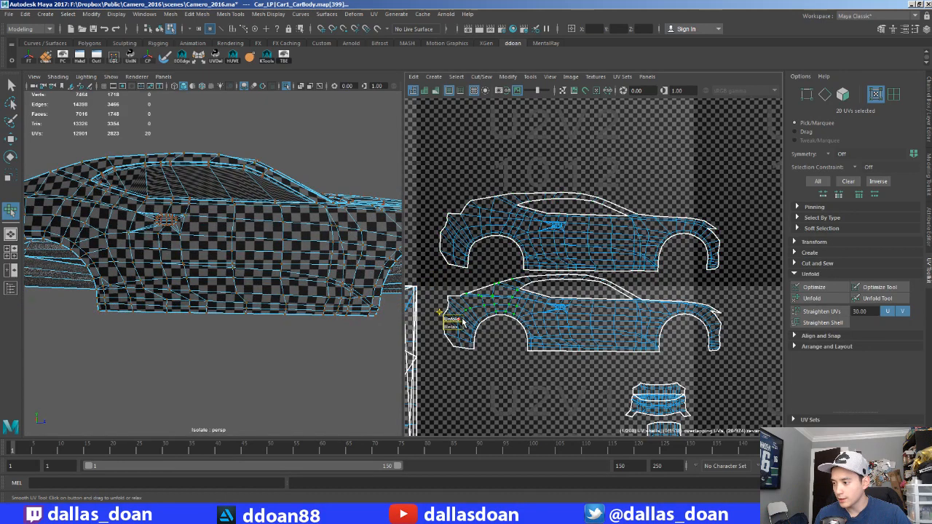
left_click(810, 297)
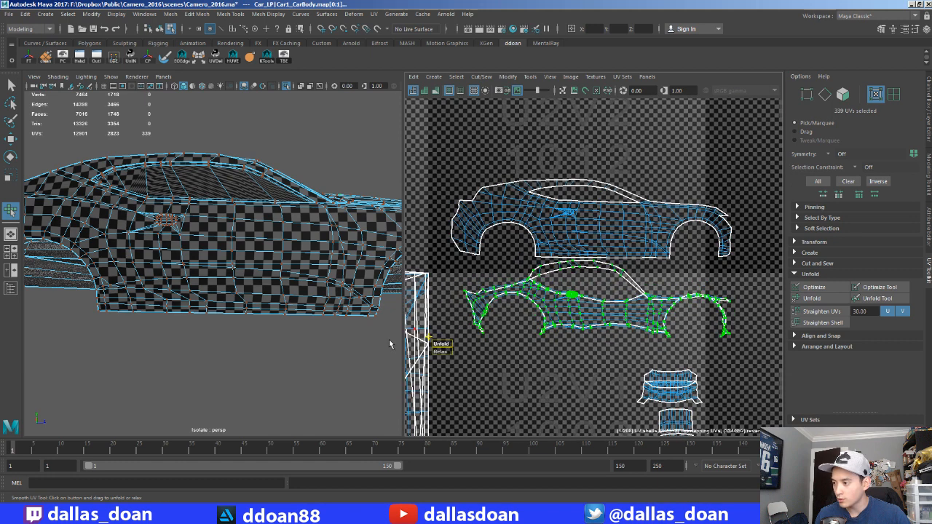
left_click(439, 342)
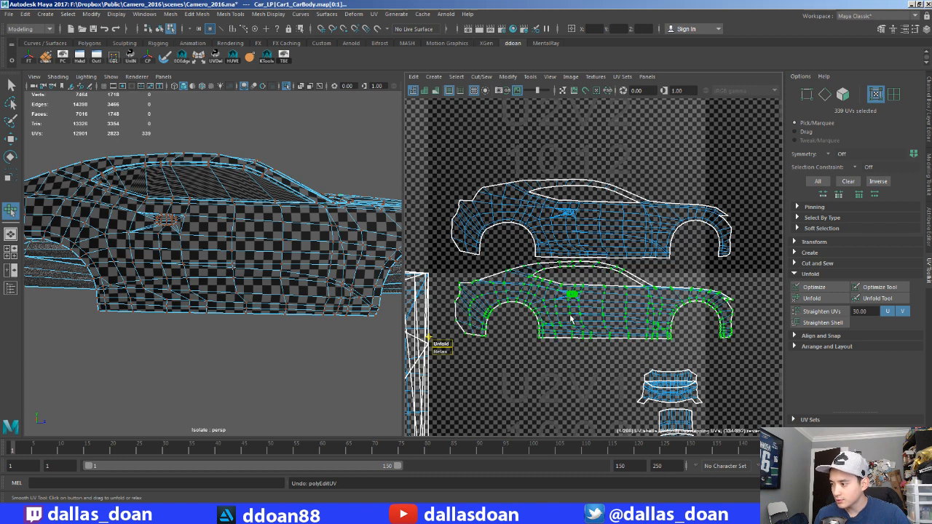
Step: Enable checker texture and Shade UVs display to check the side shells' facing
left_click(596, 76)
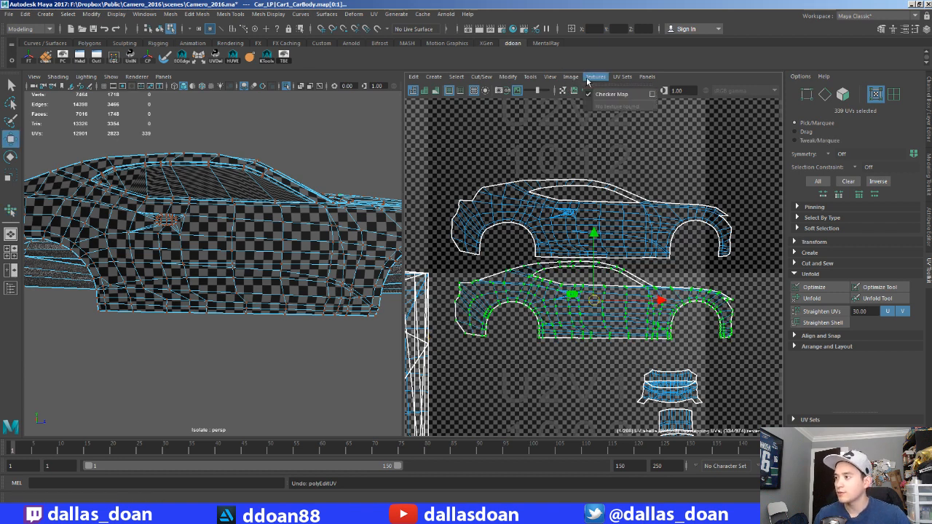
left_click(549, 77)
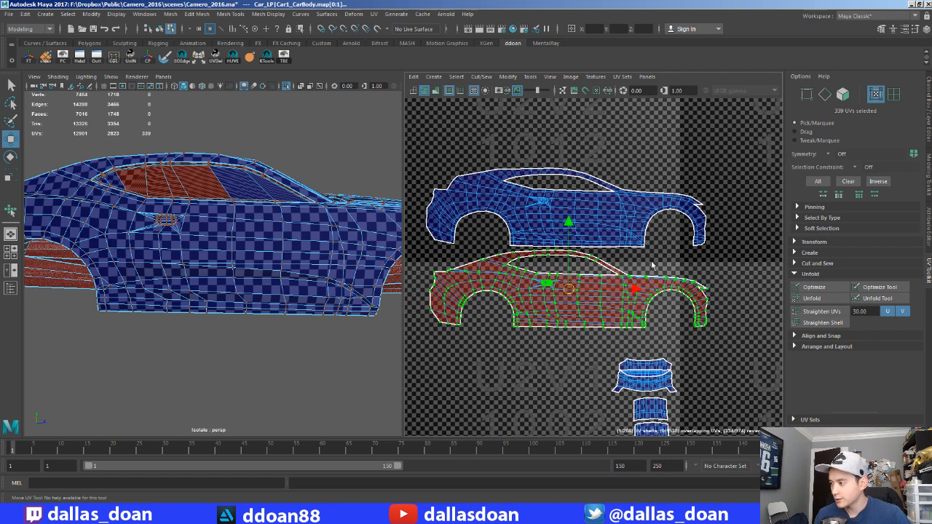
mouse_move(633, 318)
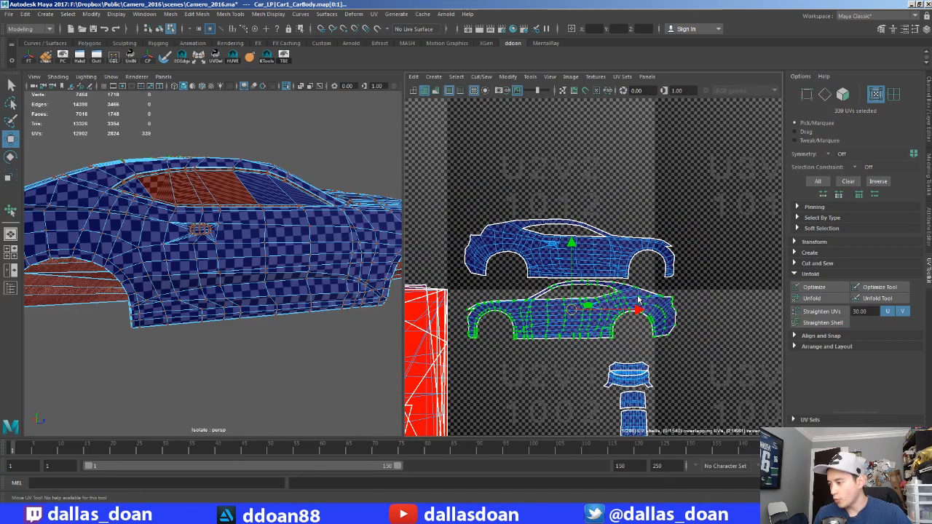
mouse_move(632, 336)
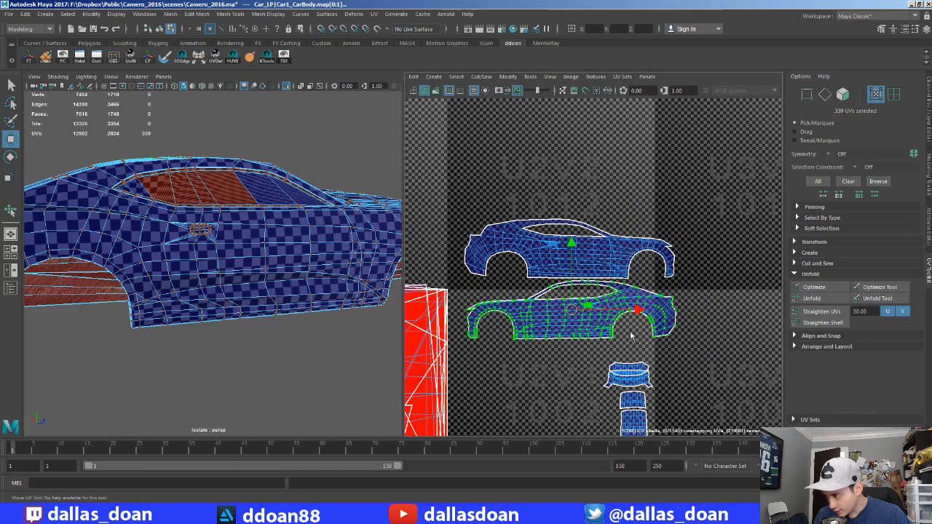
mouse_move(602, 136)
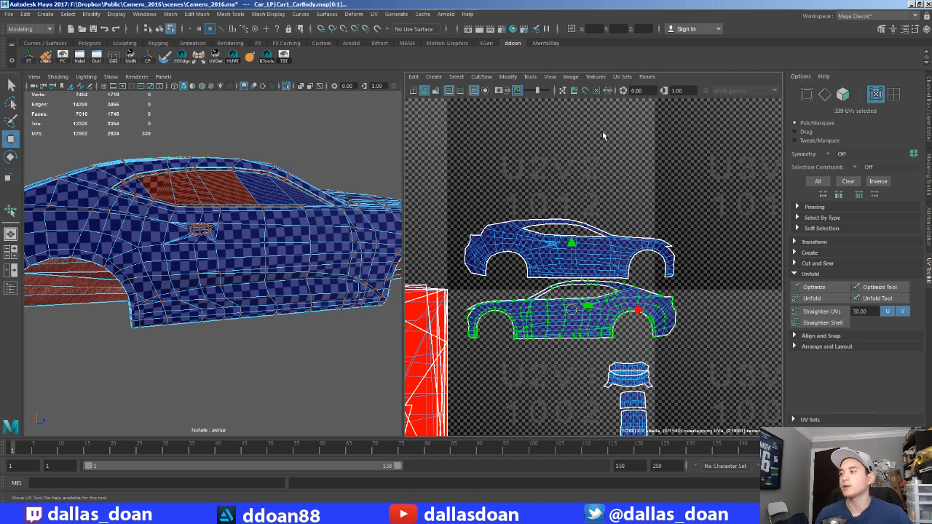
left_click(530, 76)
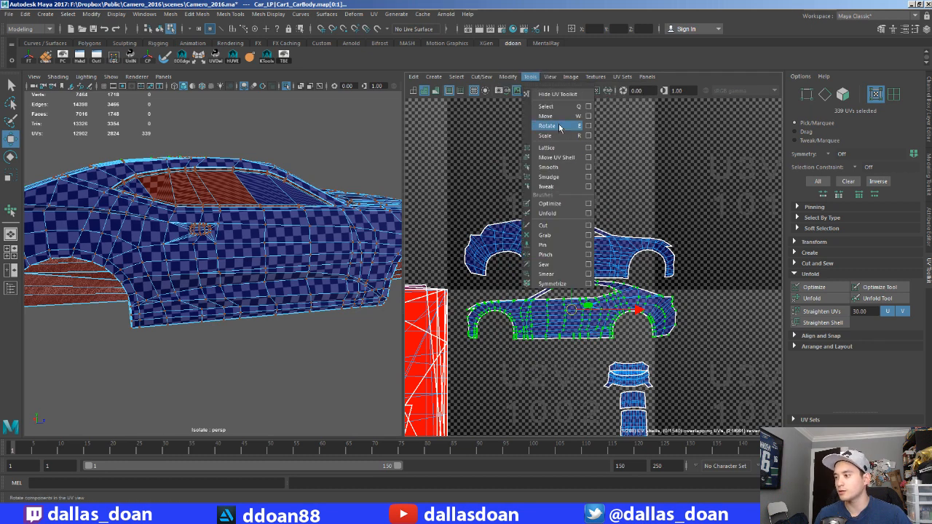